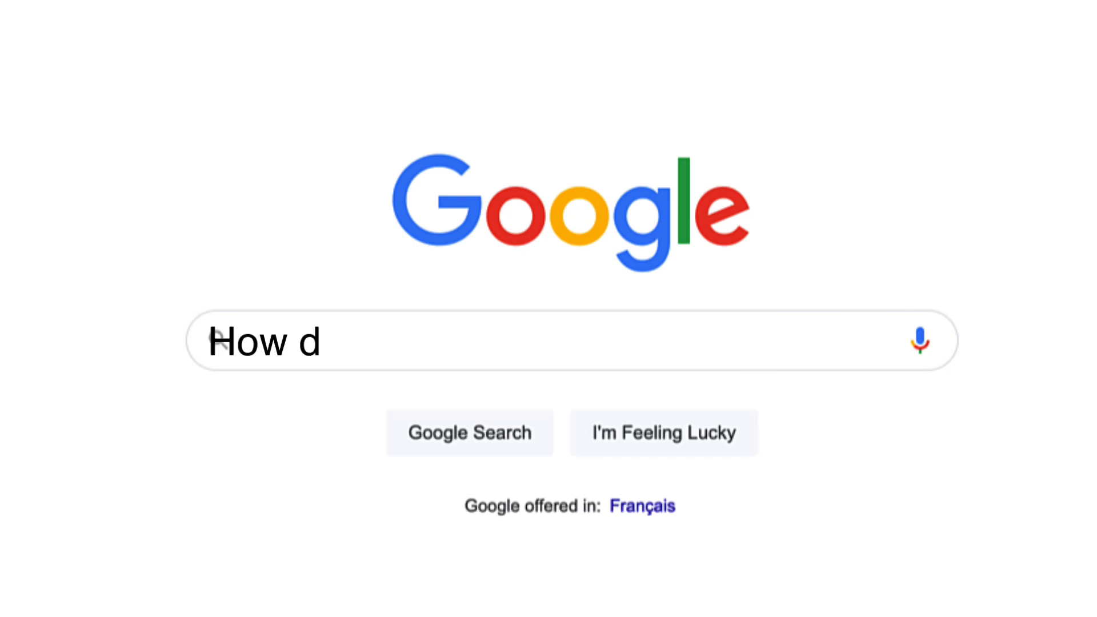
Reveal the extra Send options, including Schedule send, on the 'Delay Send' draft to Dotto Tech.
type("o I delay sending an email in Gmail")
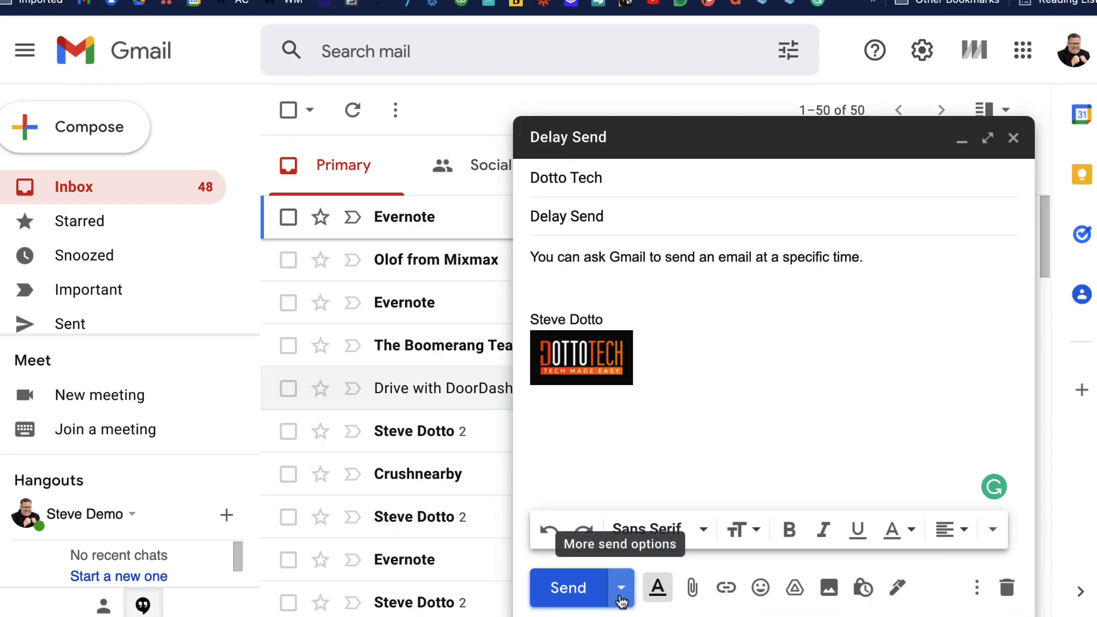
left_click(619, 587)
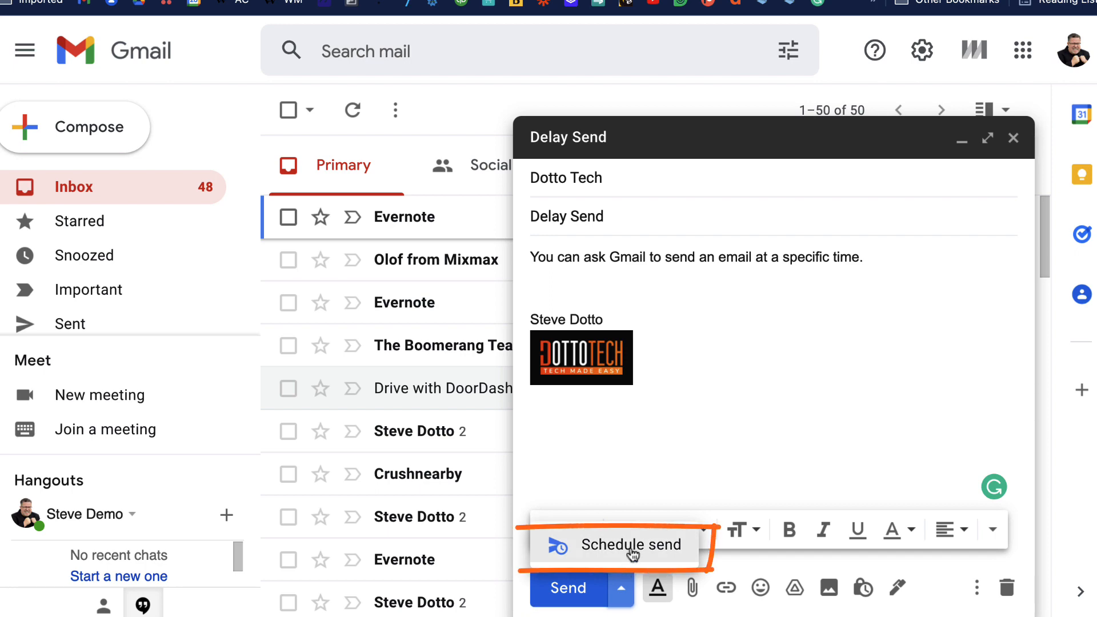
Schedule the 'Delay Send' email for Wed, Mar 2 at 6:18 PM via Pick date & time.
left_click(631, 544)
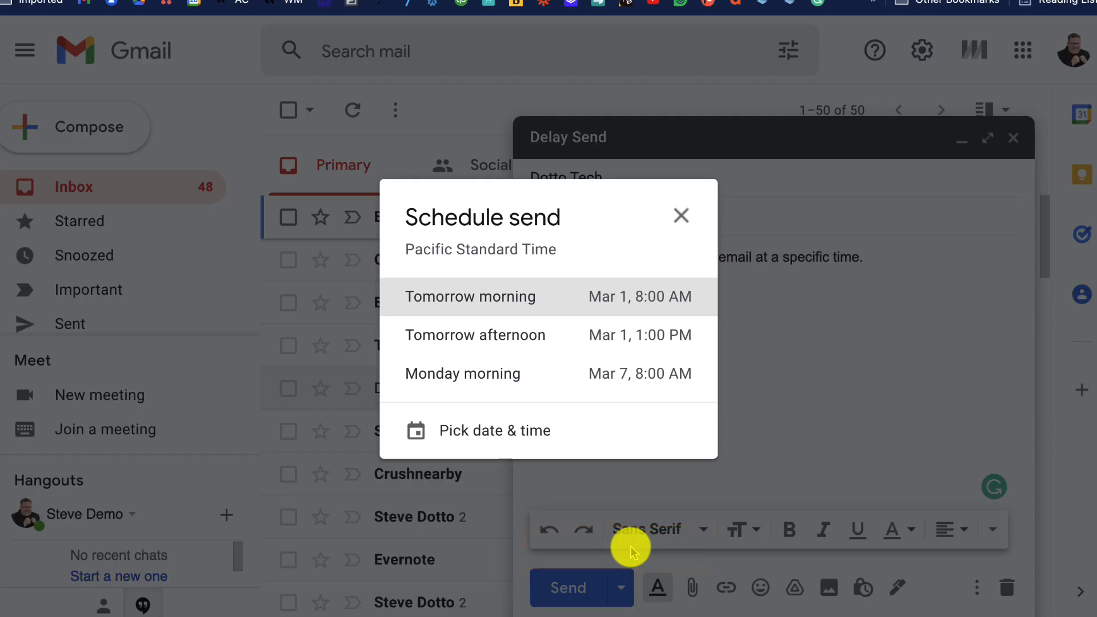
mouse_move(535, 280)
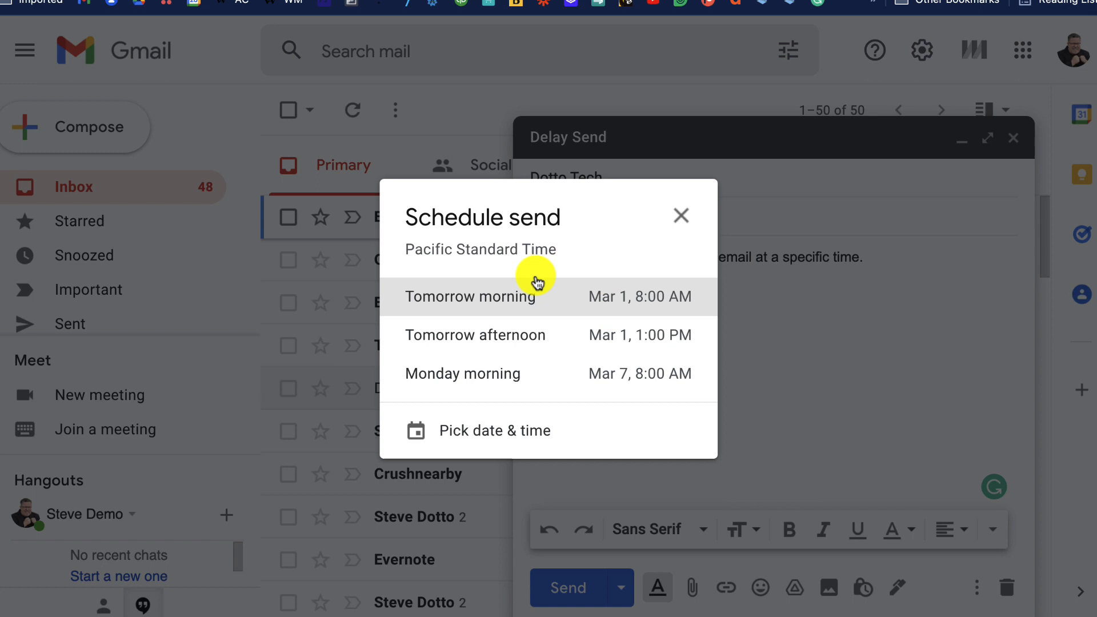
mouse_move(501, 419)
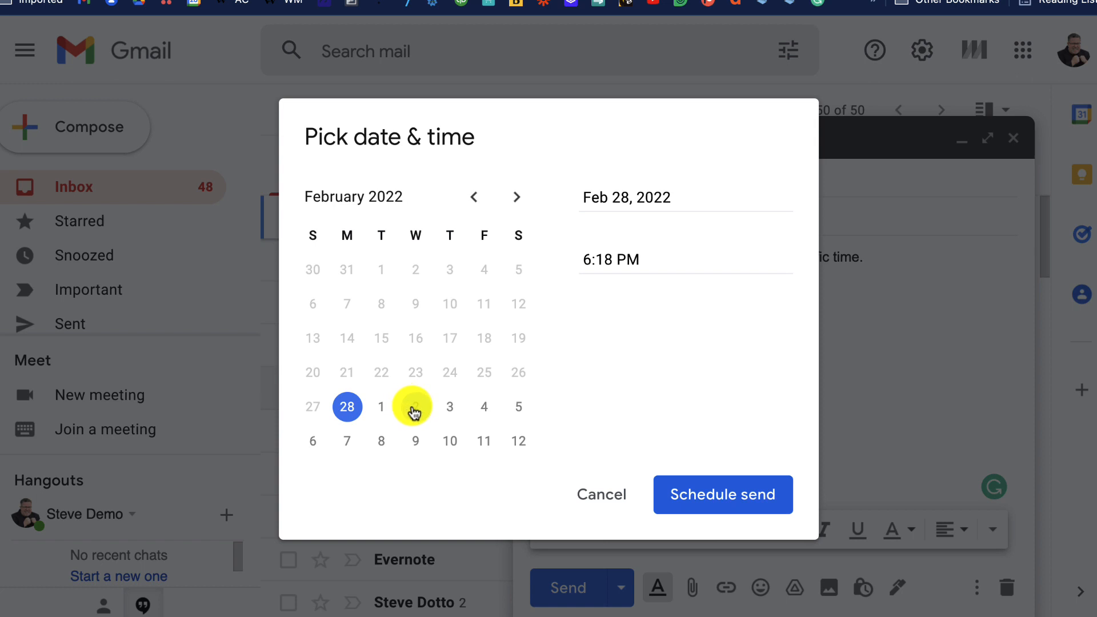
left_click(415, 406)
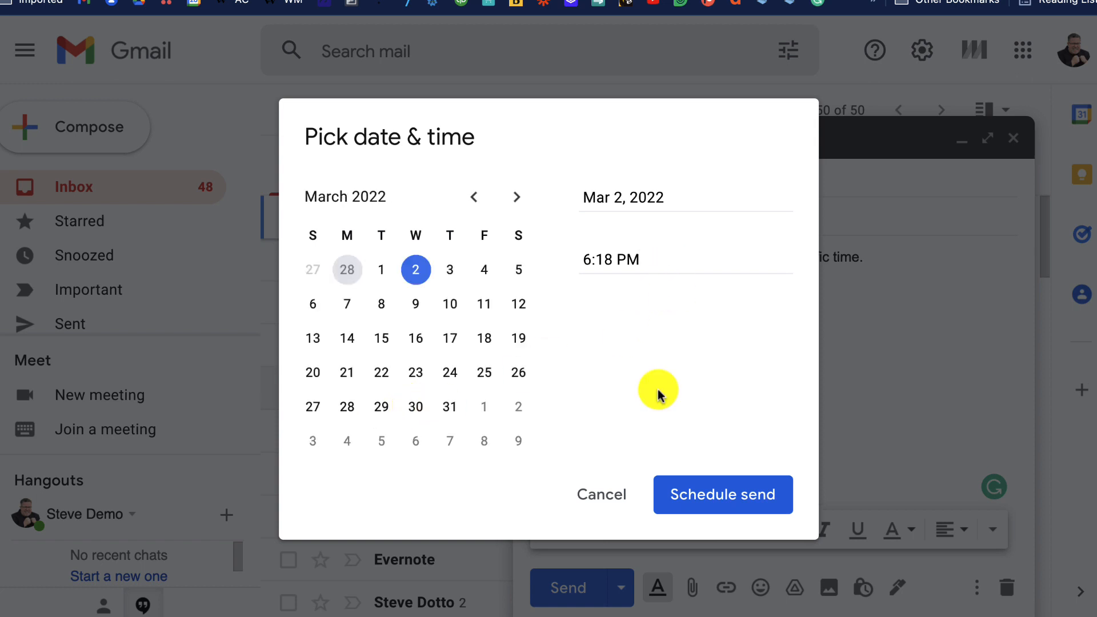
mouse_move(706, 511)
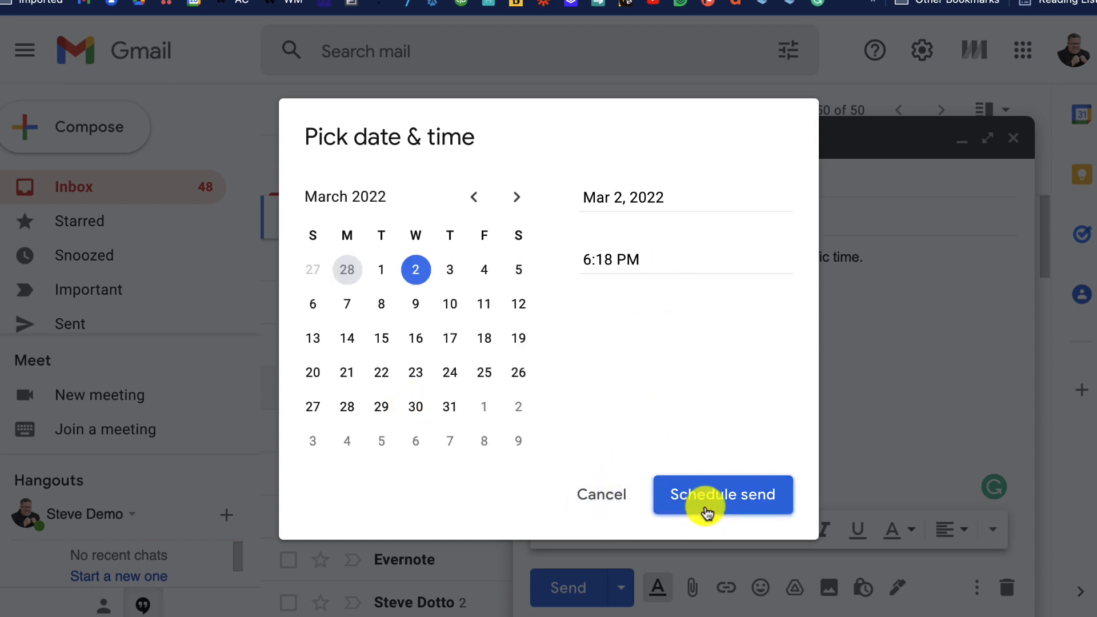
left_click(722, 494)
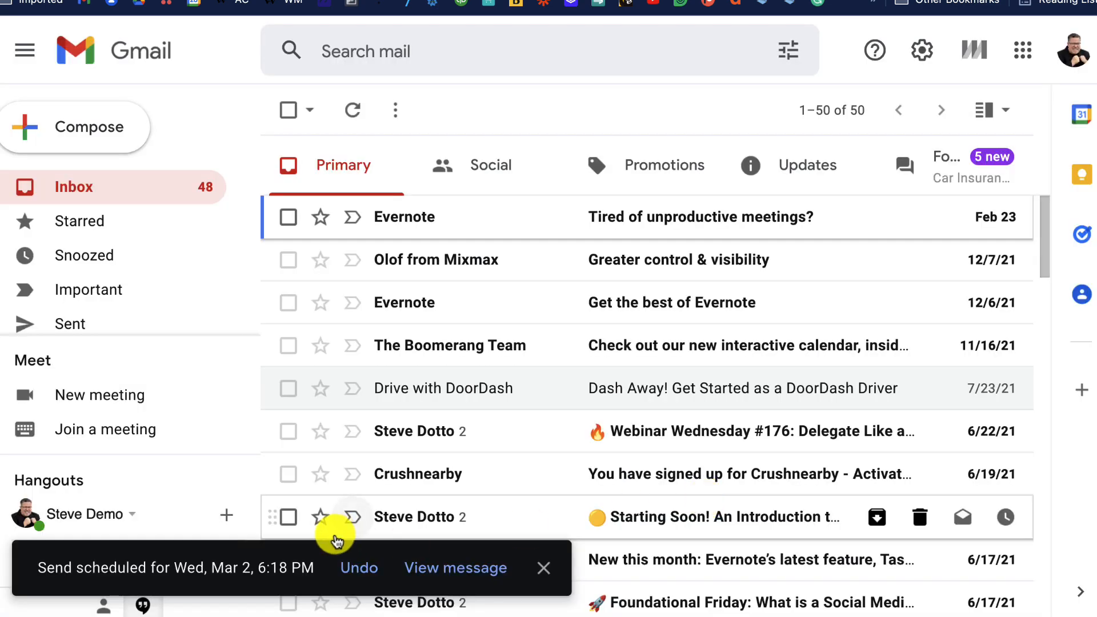
mouse_move(445, 604)
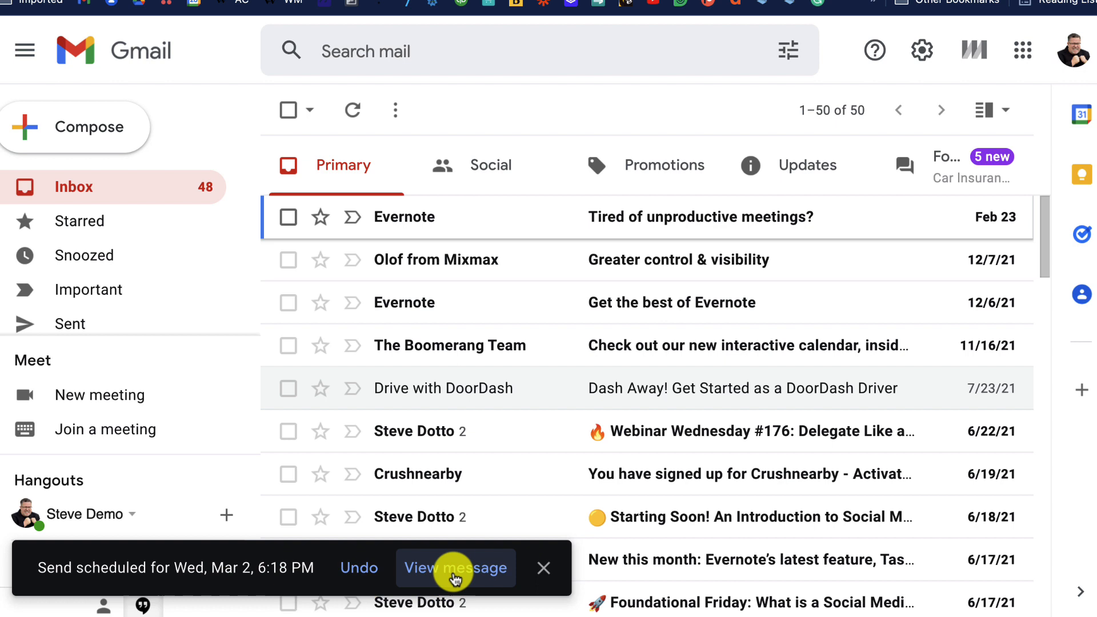
Cancel the scheduled send from the notification so 'Delay Send' returns to an editable draft.
left_click(455, 568)
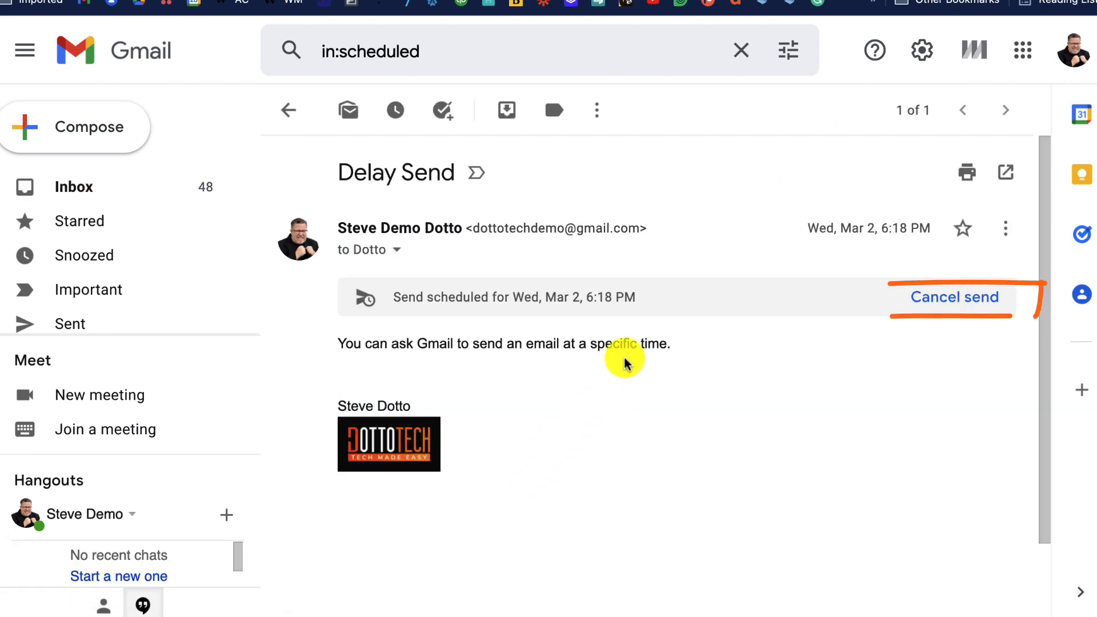
mouse_move(400, 195)
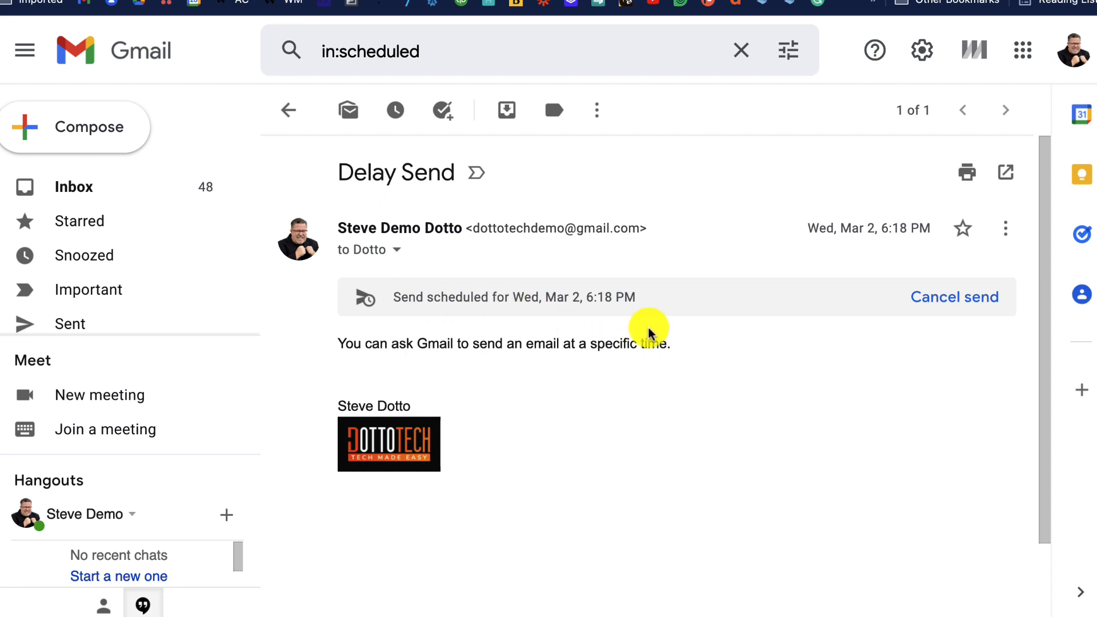
mouse_move(984, 297)
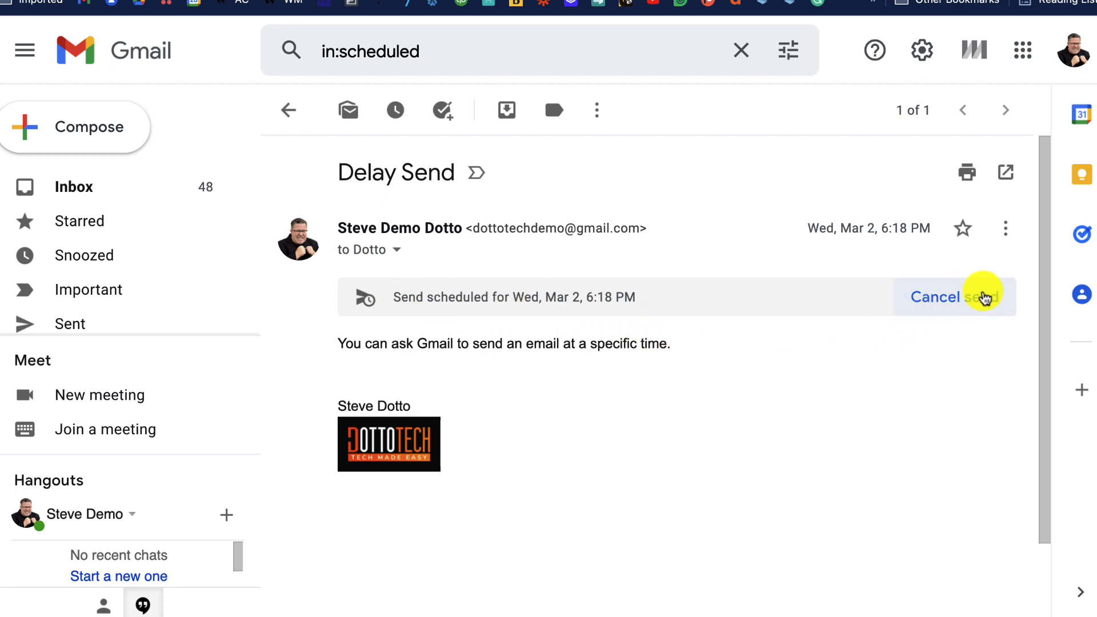
left_click(934, 297)
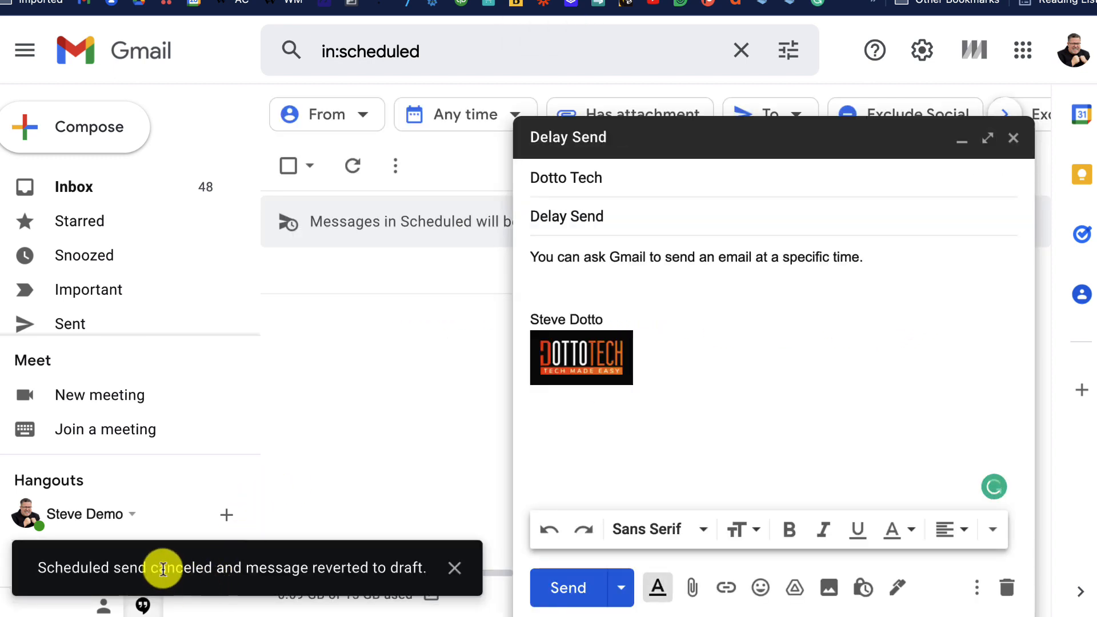
mouse_move(683, 324)
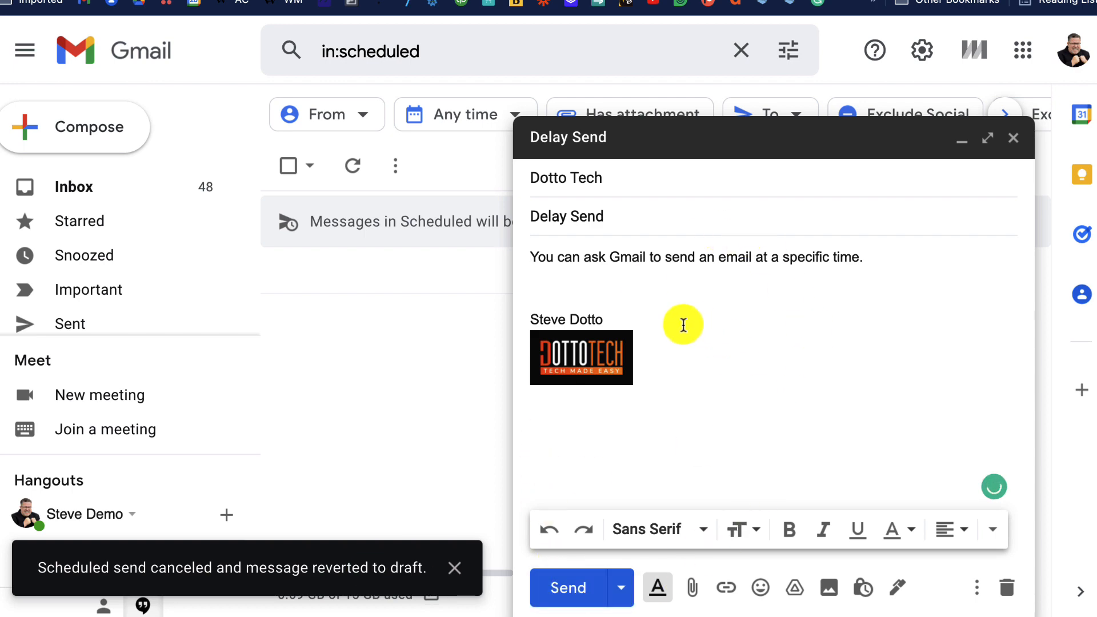